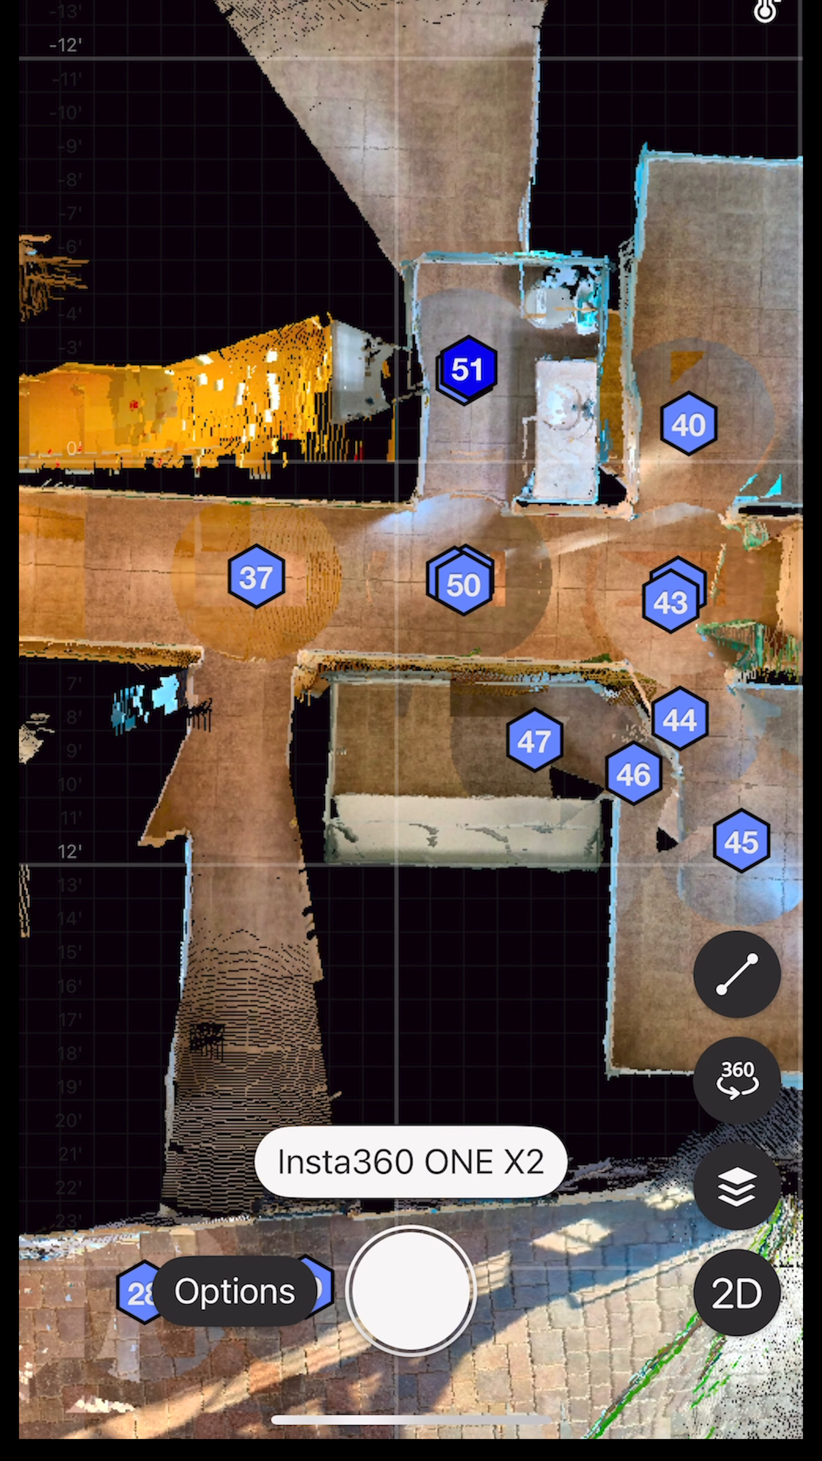
Step: Select scan 50's hexagon marker in the hallway to show its preview and action sheet
click(463, 585)
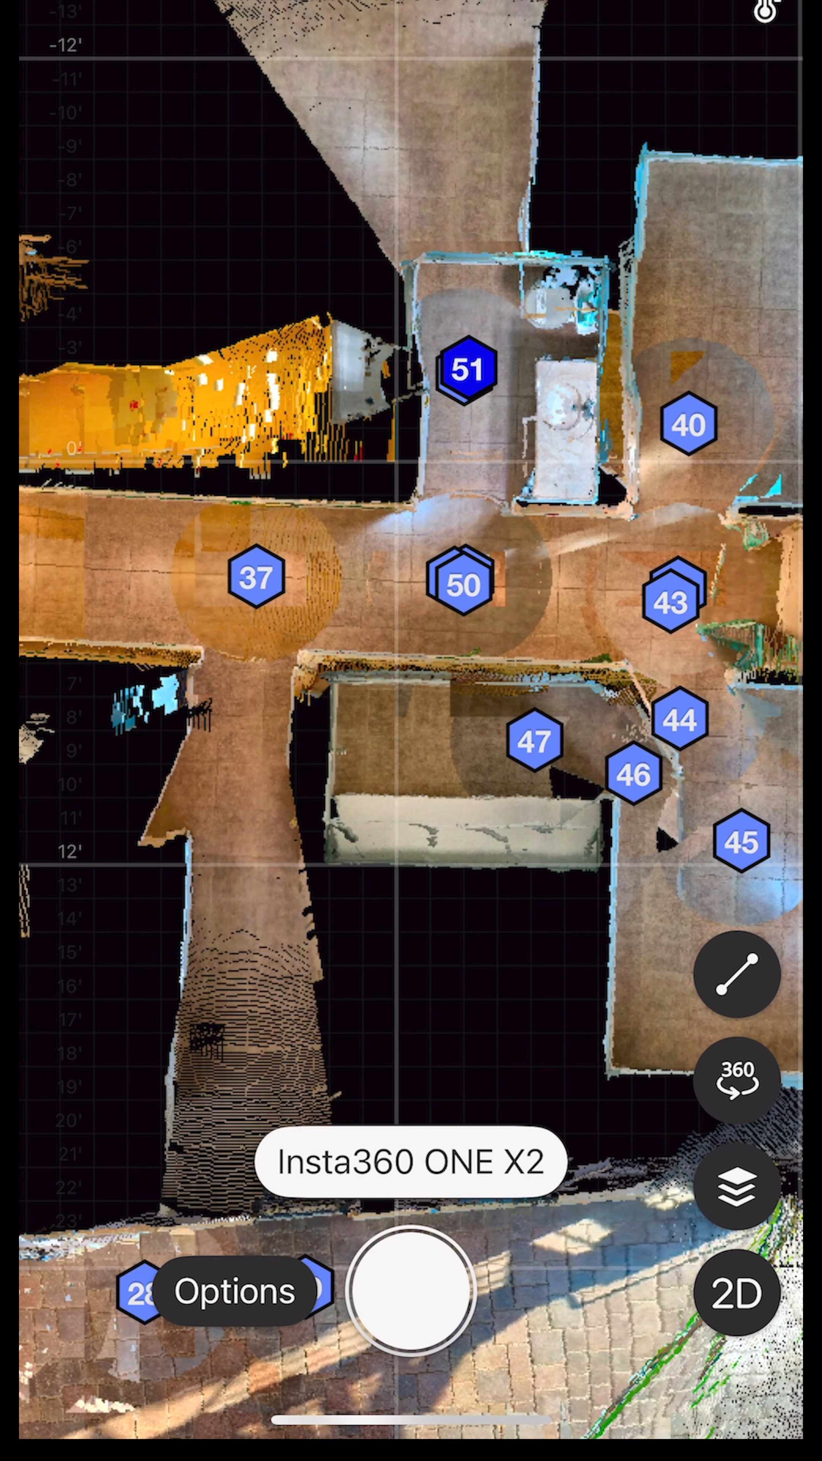
click(463, 585)
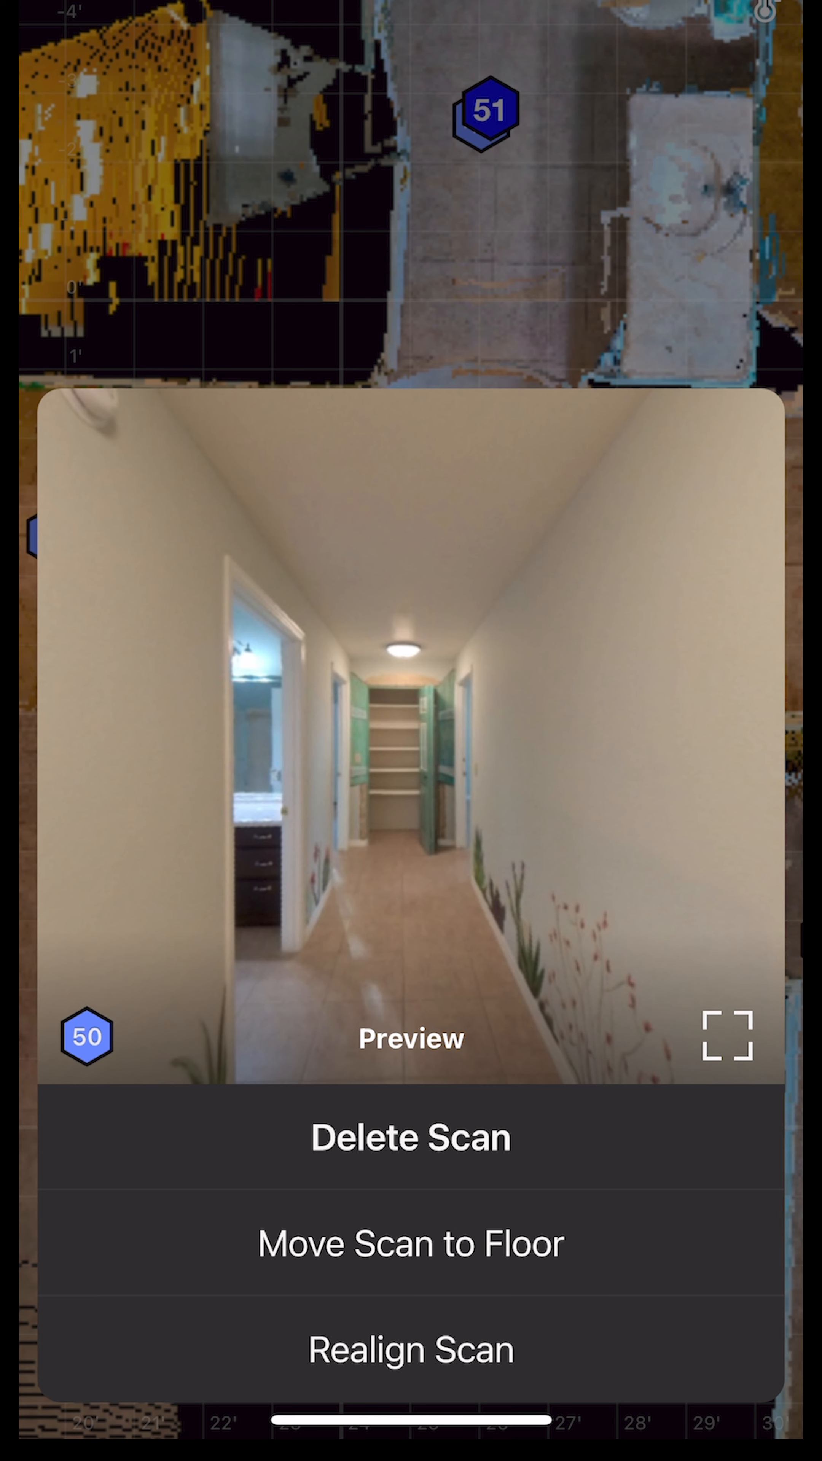
Step: Choose Realign Scan for scan 50 and place it over the hallway junction
click(410, 1348)
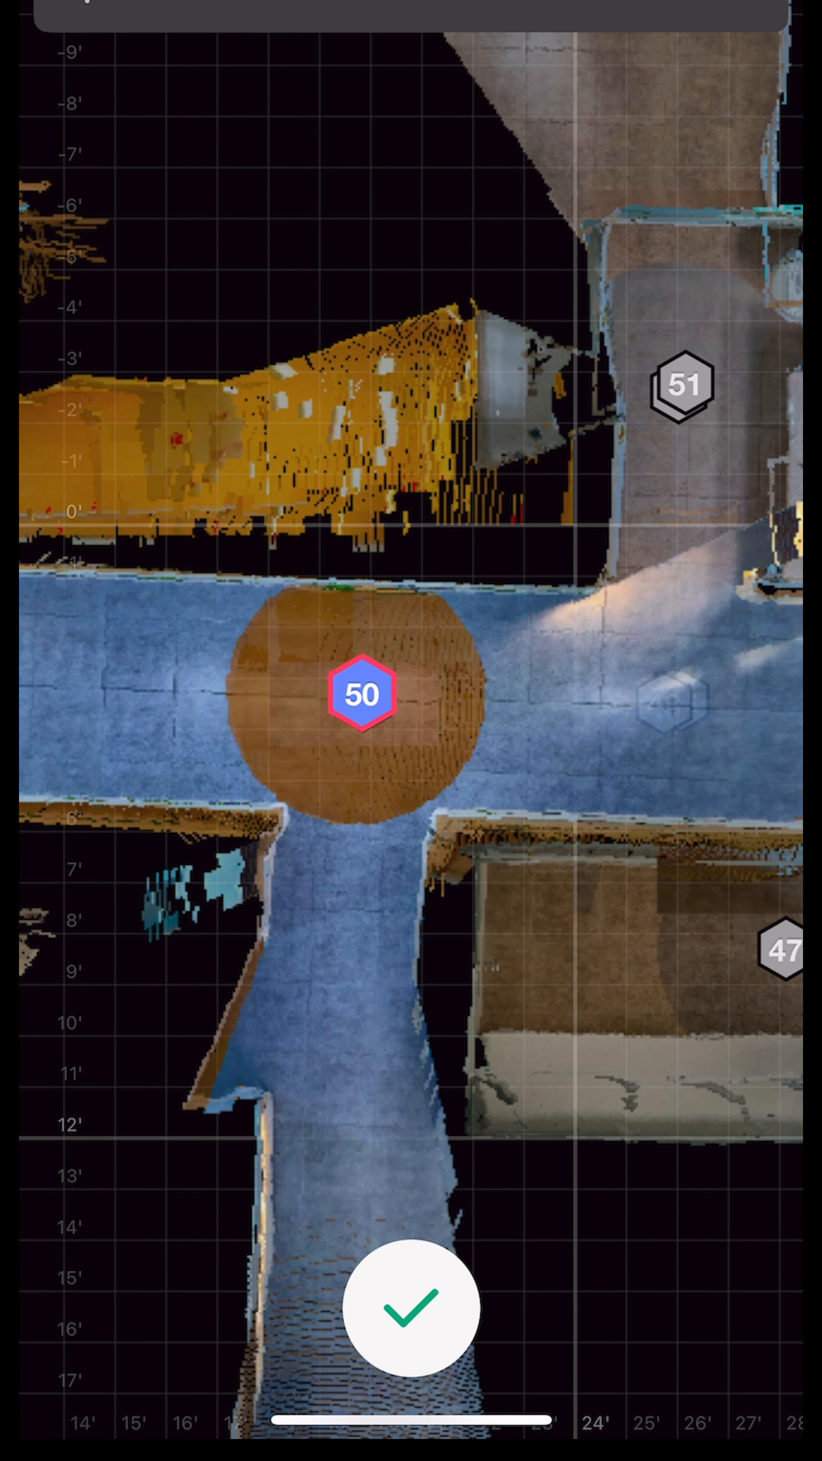
Step: Confirm scan 50's new hallway position with the green checkmark
click(411, 1307)
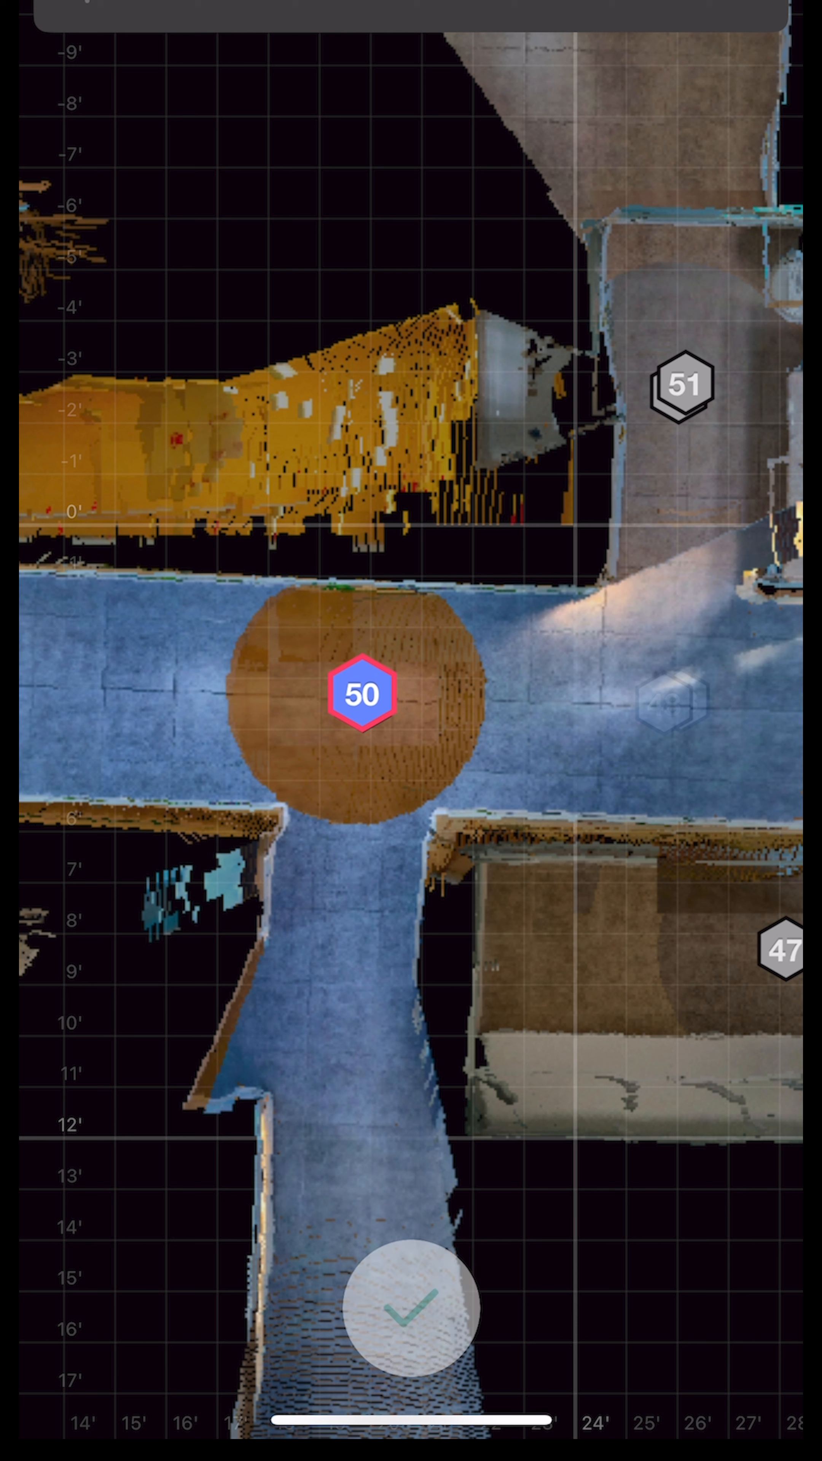
click(409, 1308)
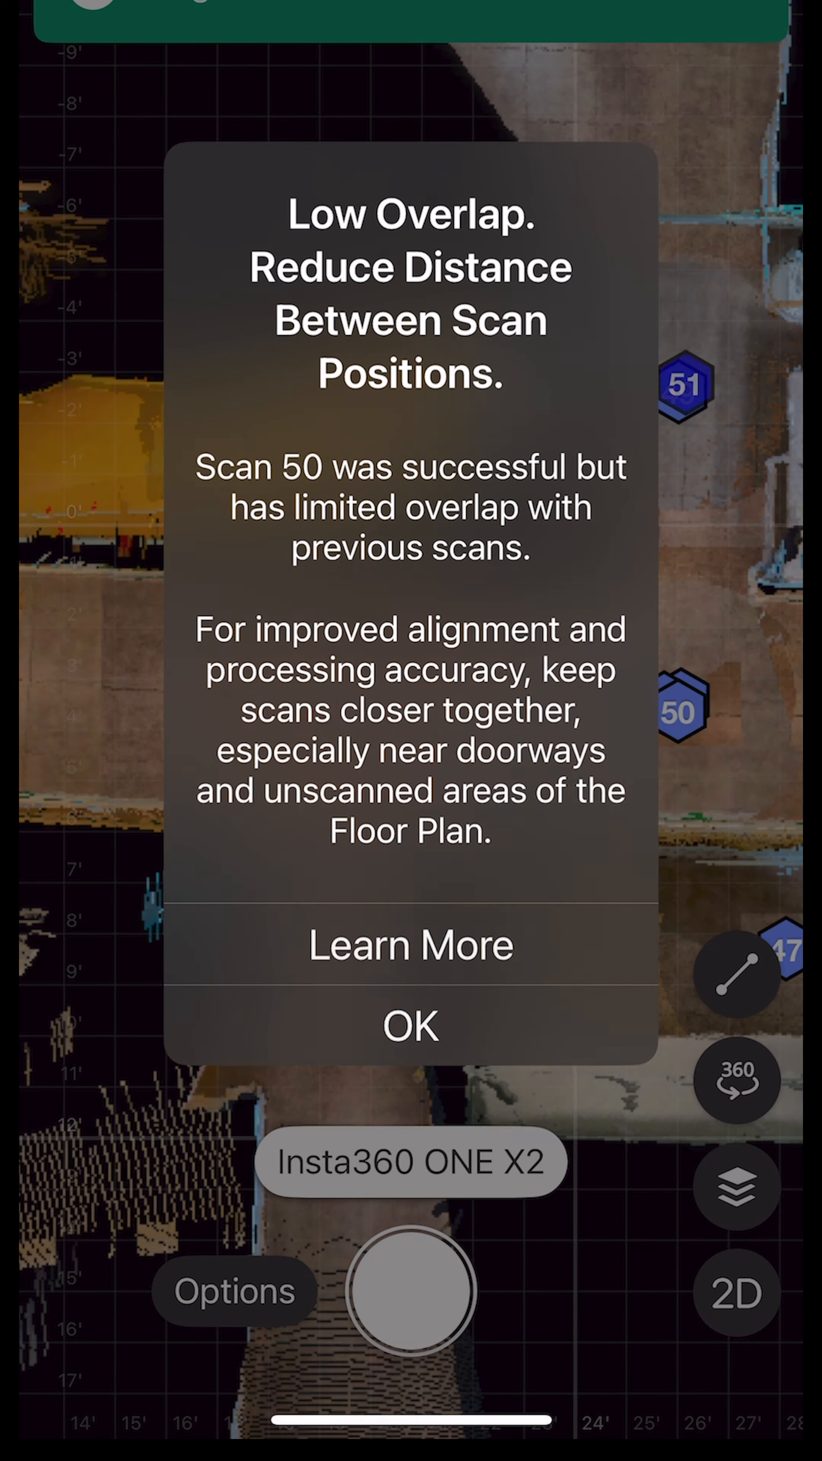
Step: Acknowledge the Low Overlap alert with OK, returning scan 50 to realign mode
click(408, 1025)
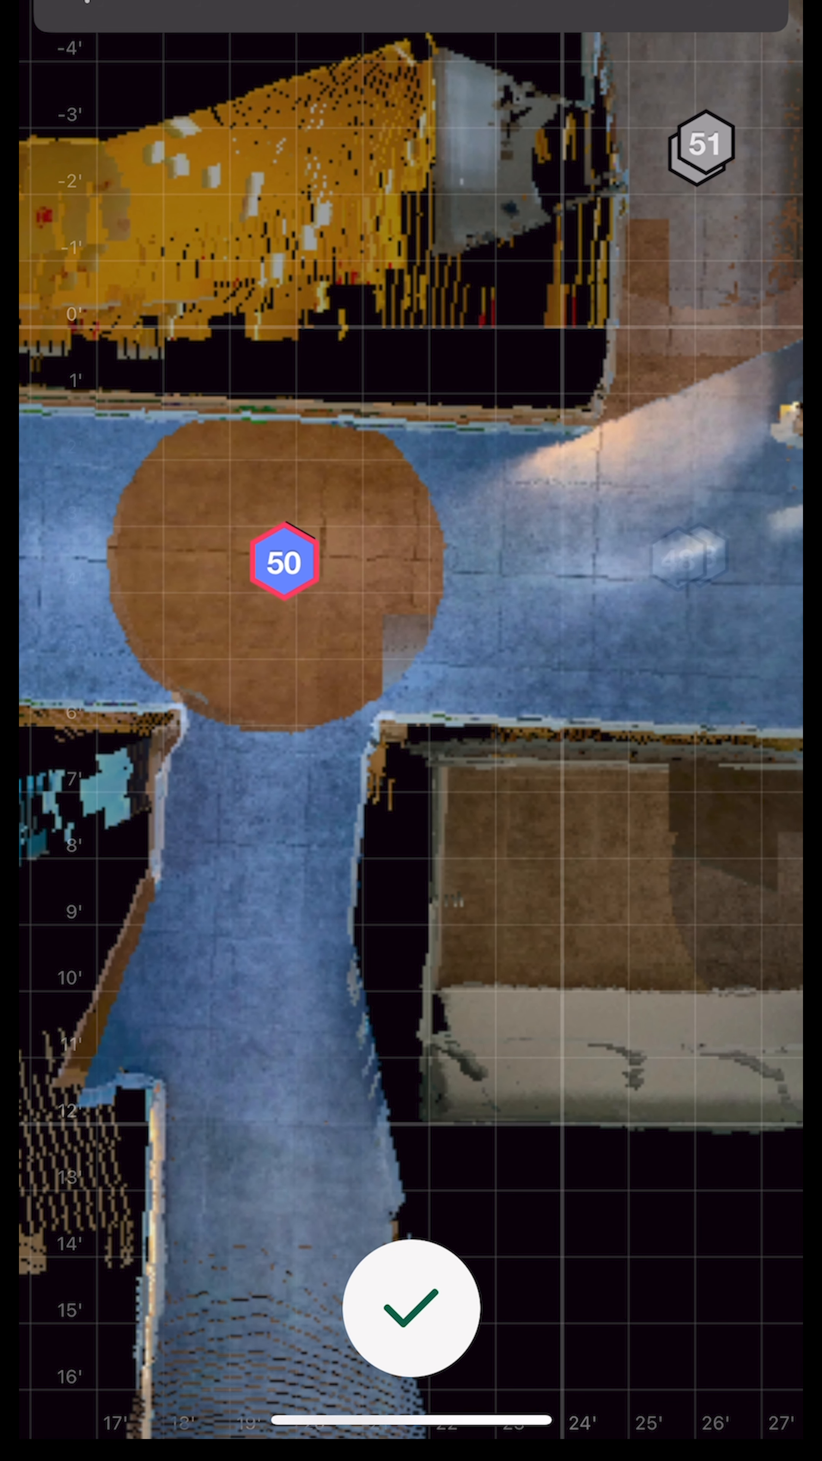
Step: Confirm scan 50's hallway placement a second time with the checkmark
click(411, 1308)
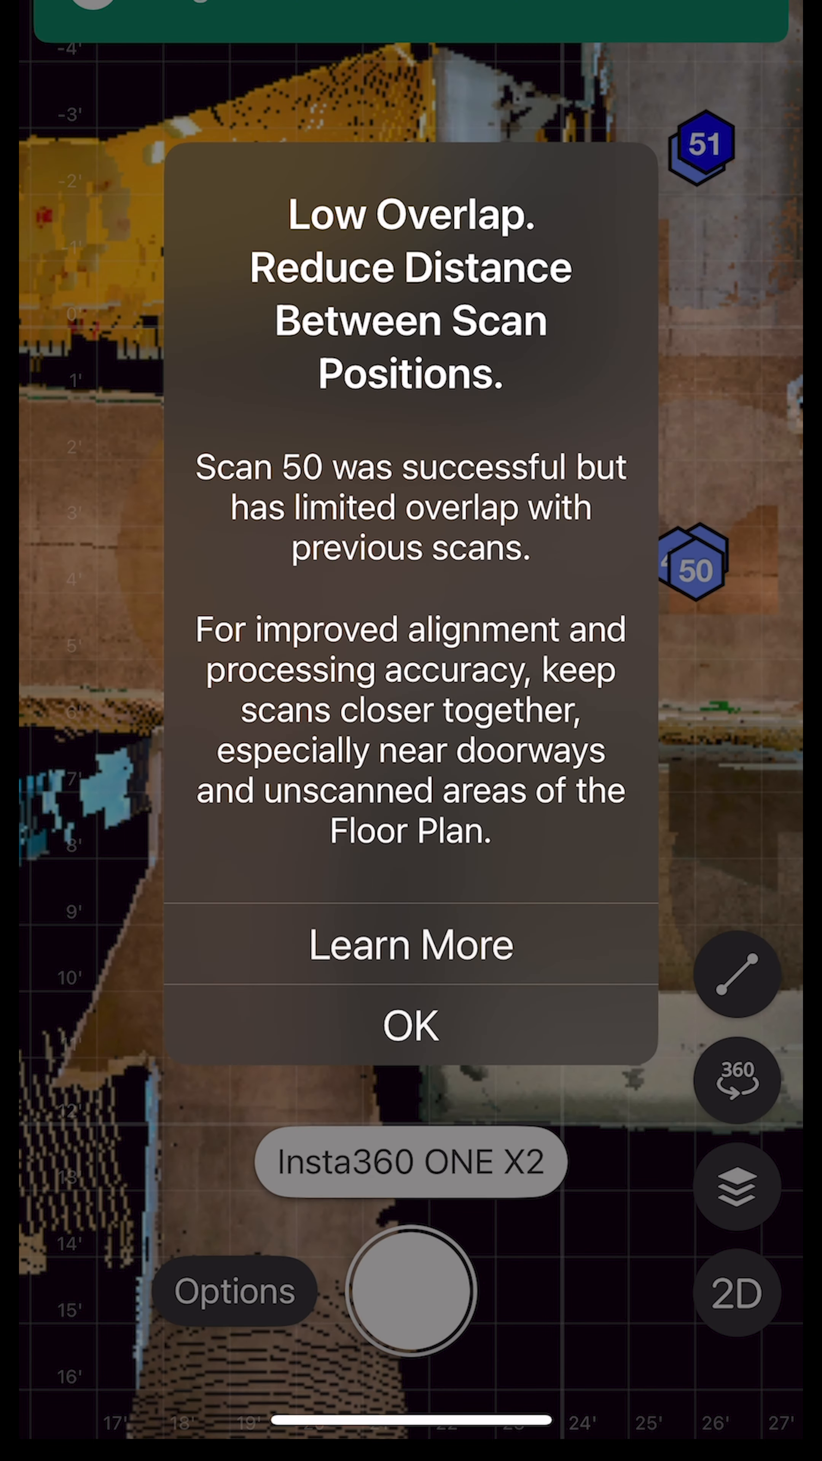
Step: Acknowledge the second Low Overlap alert, returning to the plan around scan 37
click(411, 1025)
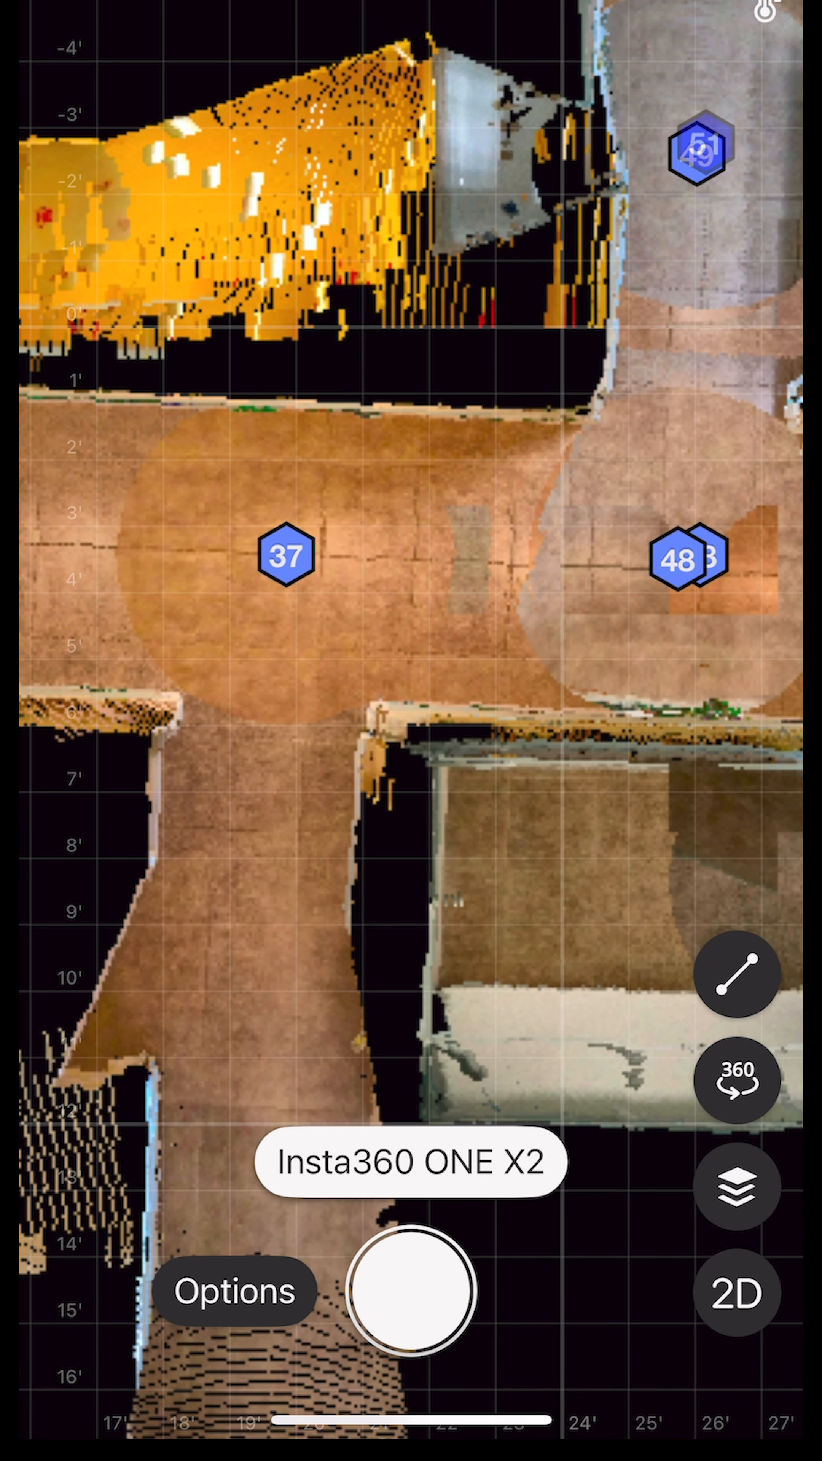
click(410, 1288)
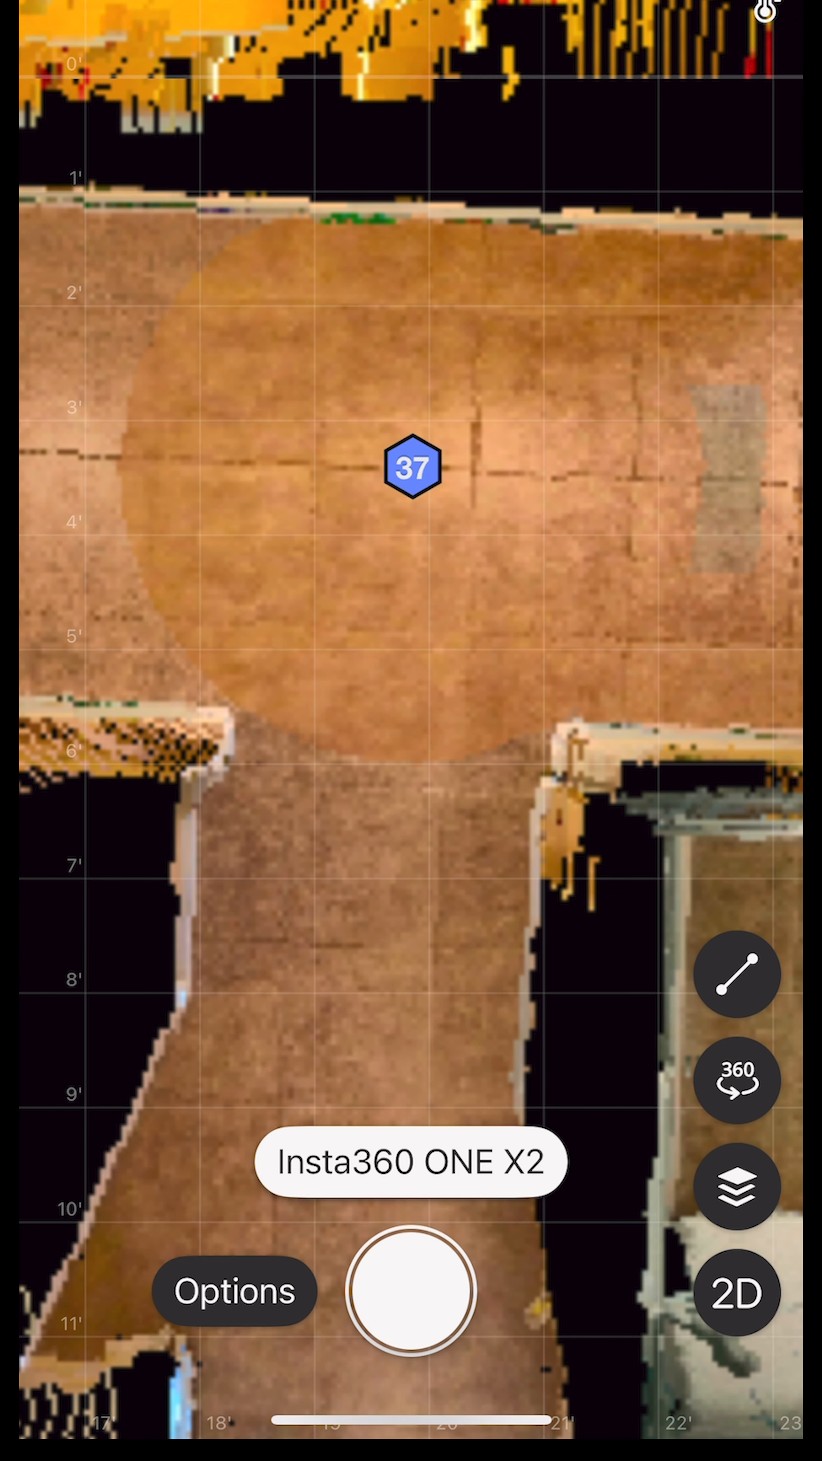
Step: Capture a new scan at the hallway junction near scan 37 and accept it once the camera may move
click(411, 1290)
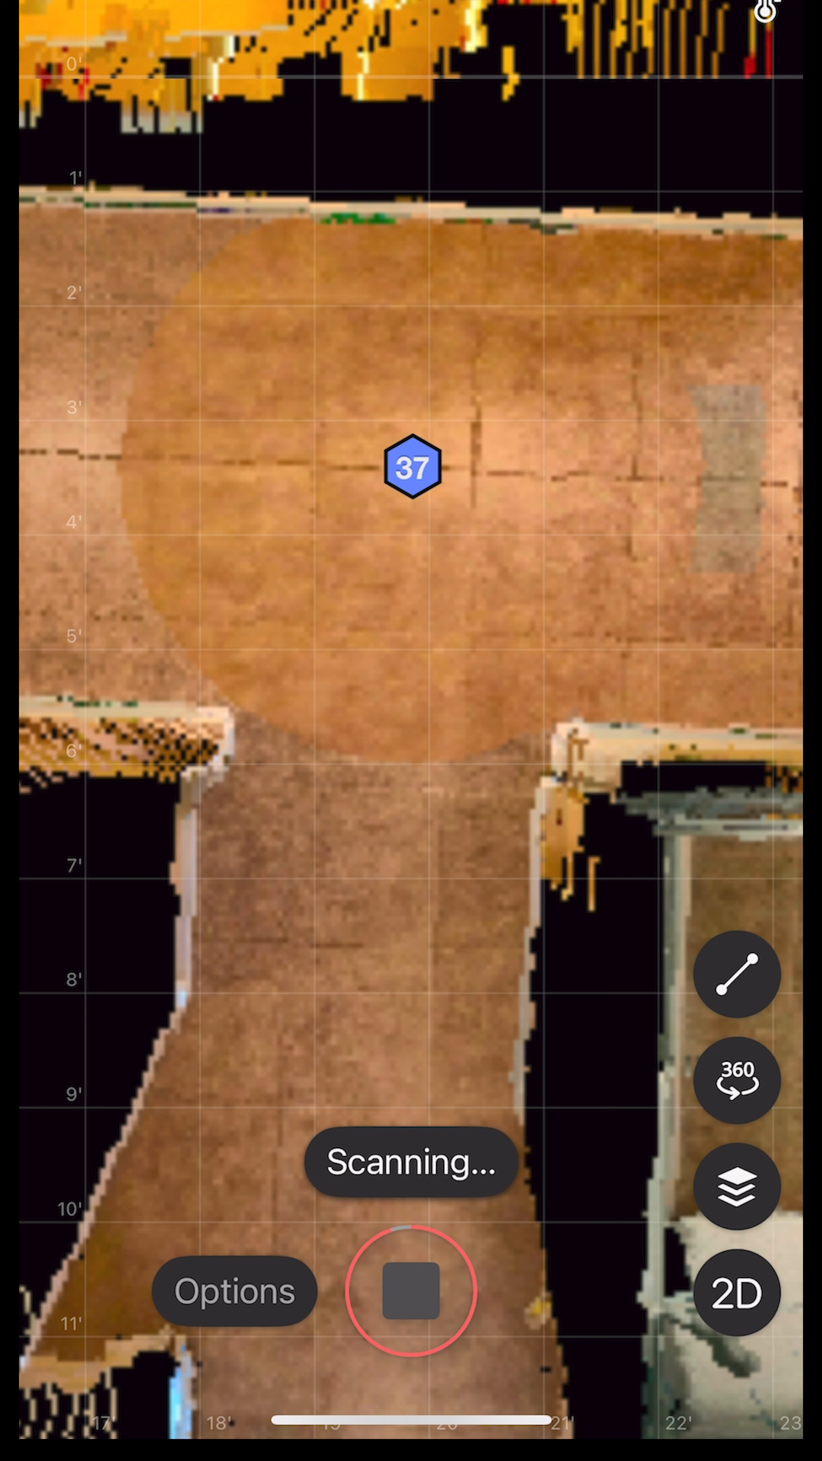
click(410, 1289)
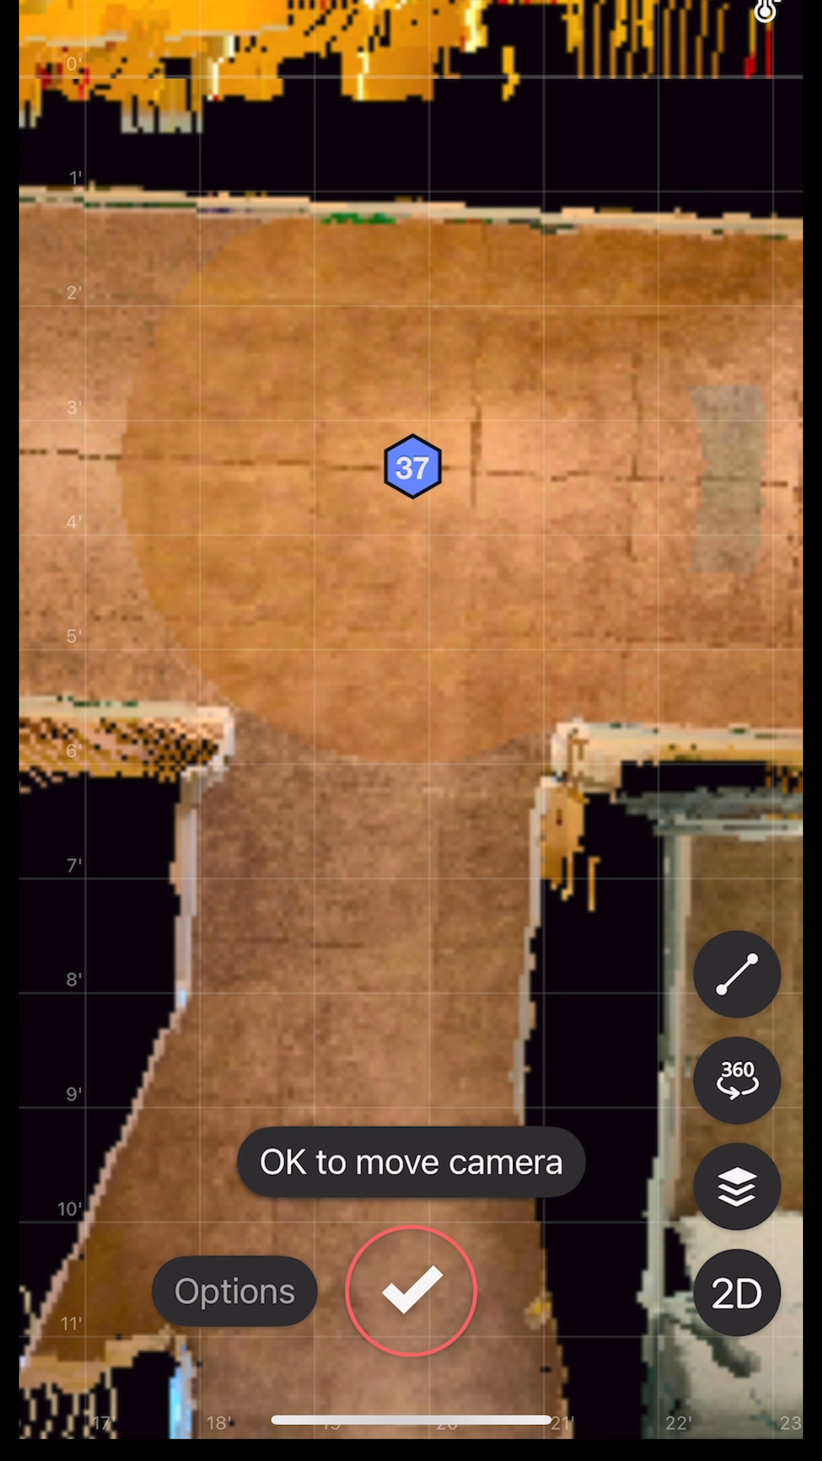
click(410, 1290)
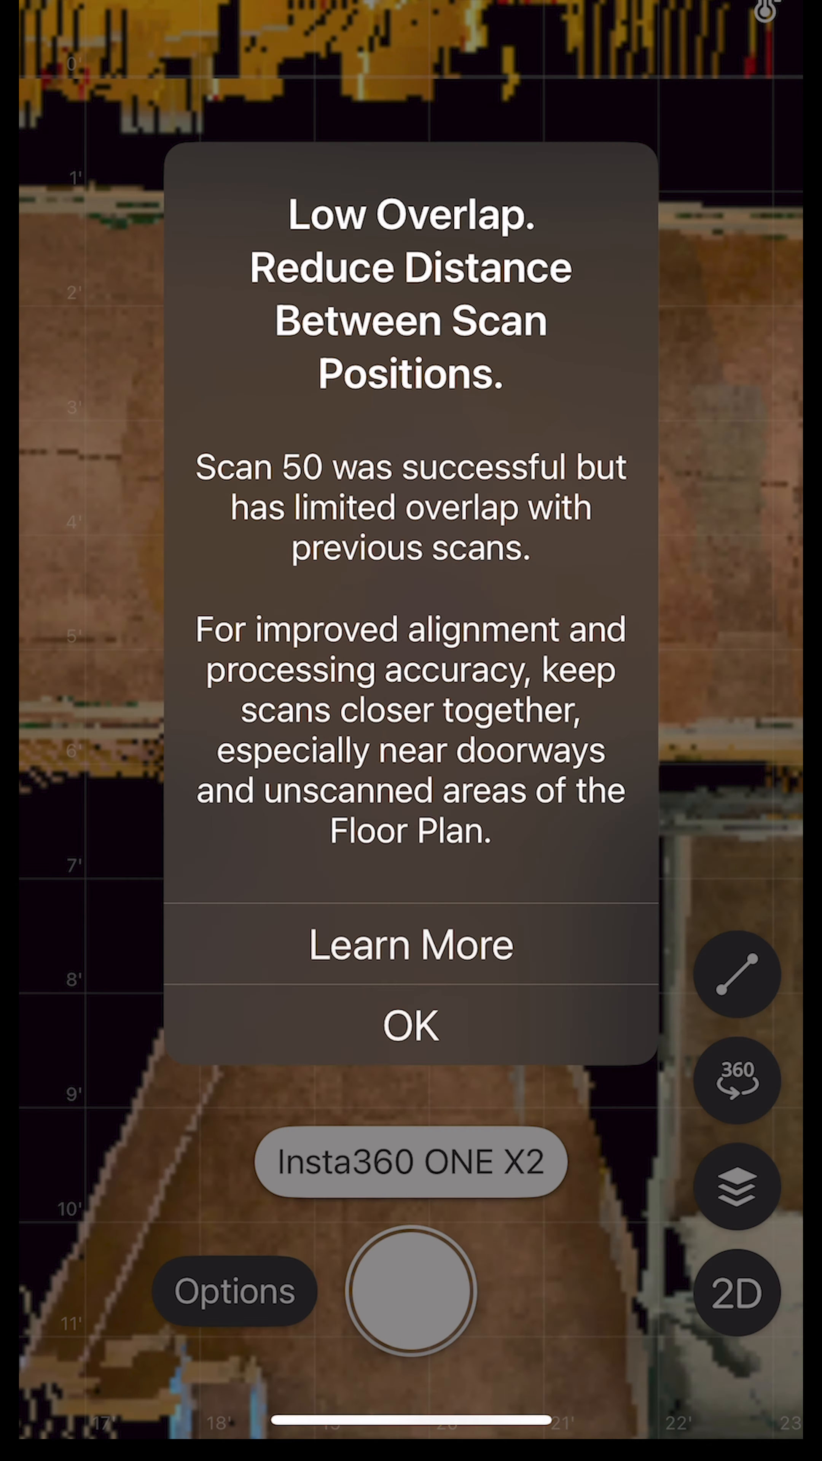
Step: Acknowledge the Low Overlap alert so scan 50 shows just below scan 37
click(410, 1024)
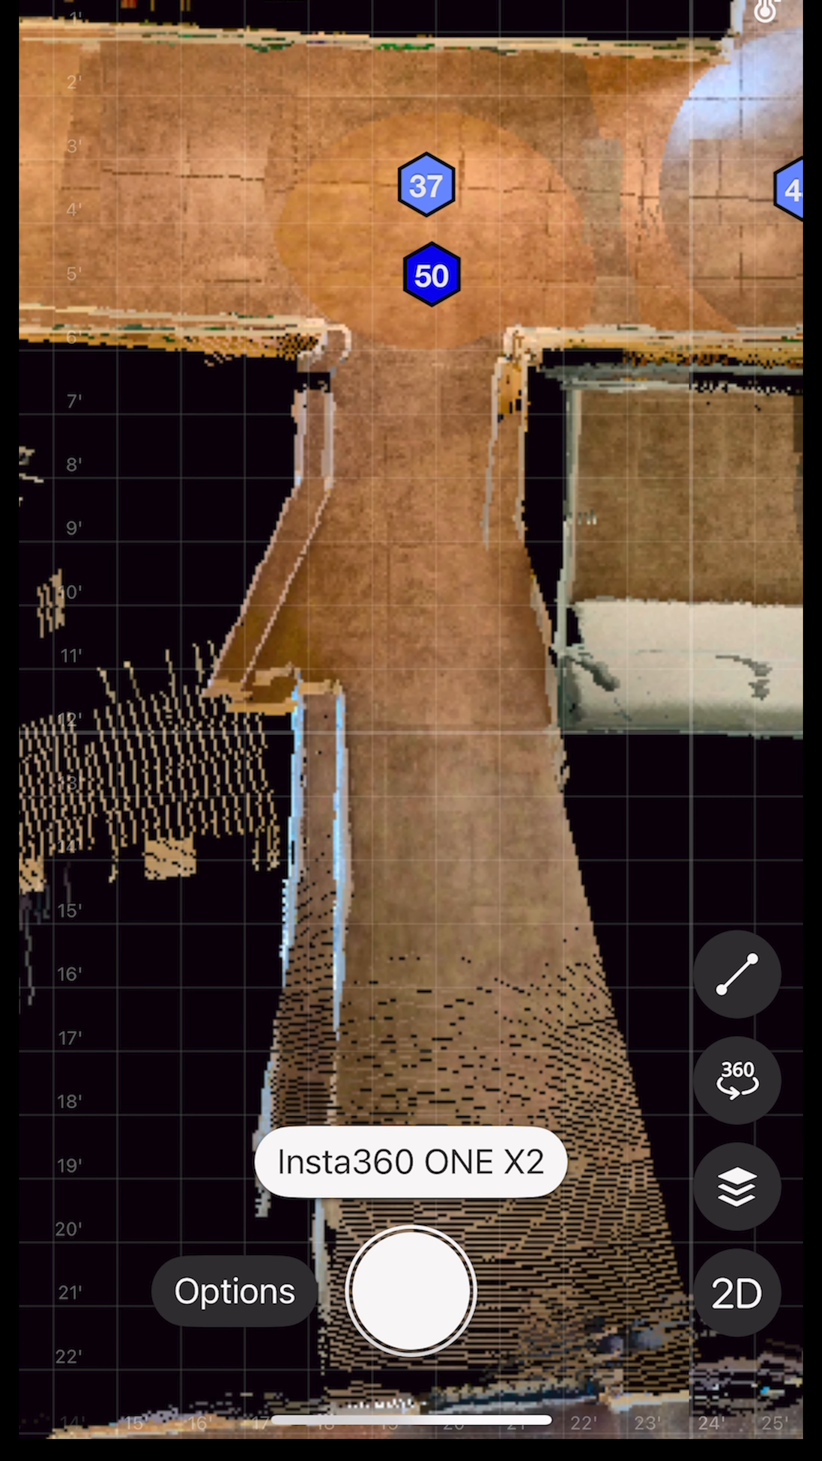
Step: Start another capture from the hallway just below scans 37 and 50
click(411, 1291)
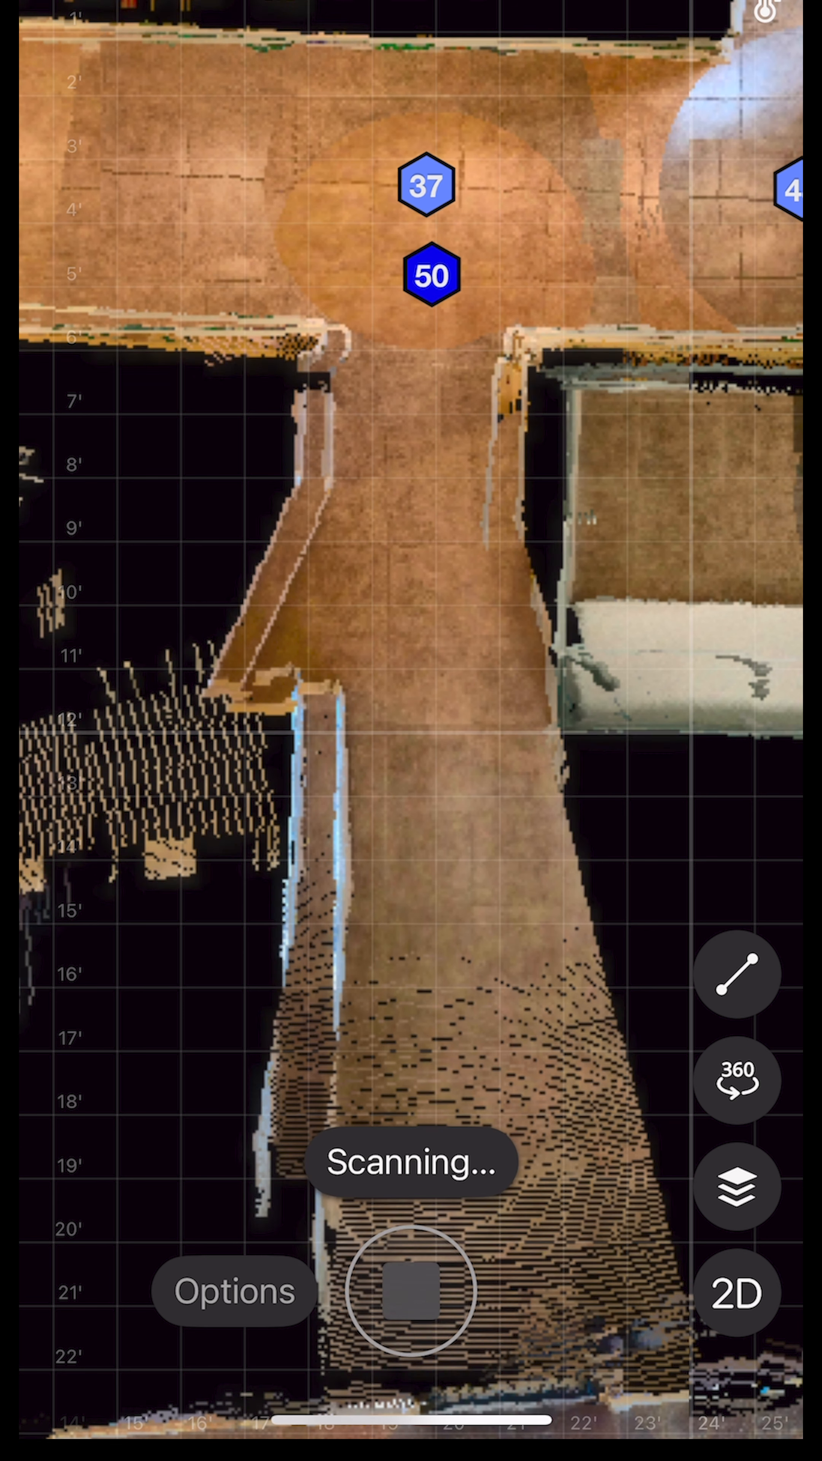